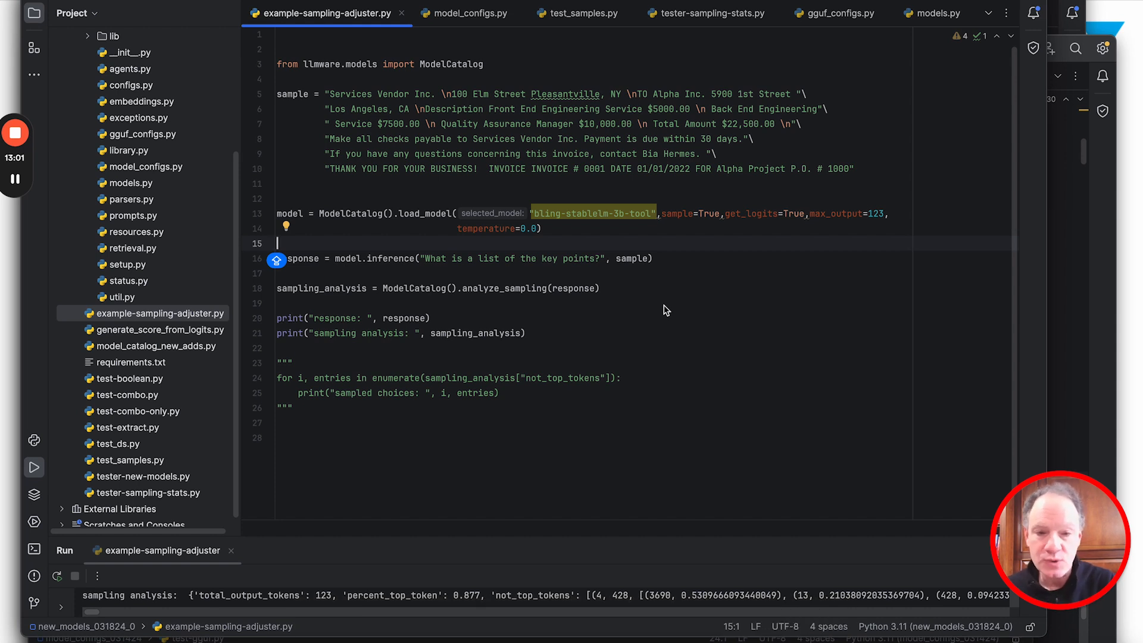
Step: Change temperature=0.0 to temperature=0.3 in load_model and relaunch the script
{"action": "left_click_drag", "start_coordinate": [658, 213], "coordinate": [541, 228]}
{"action": "type", "text": "3"}
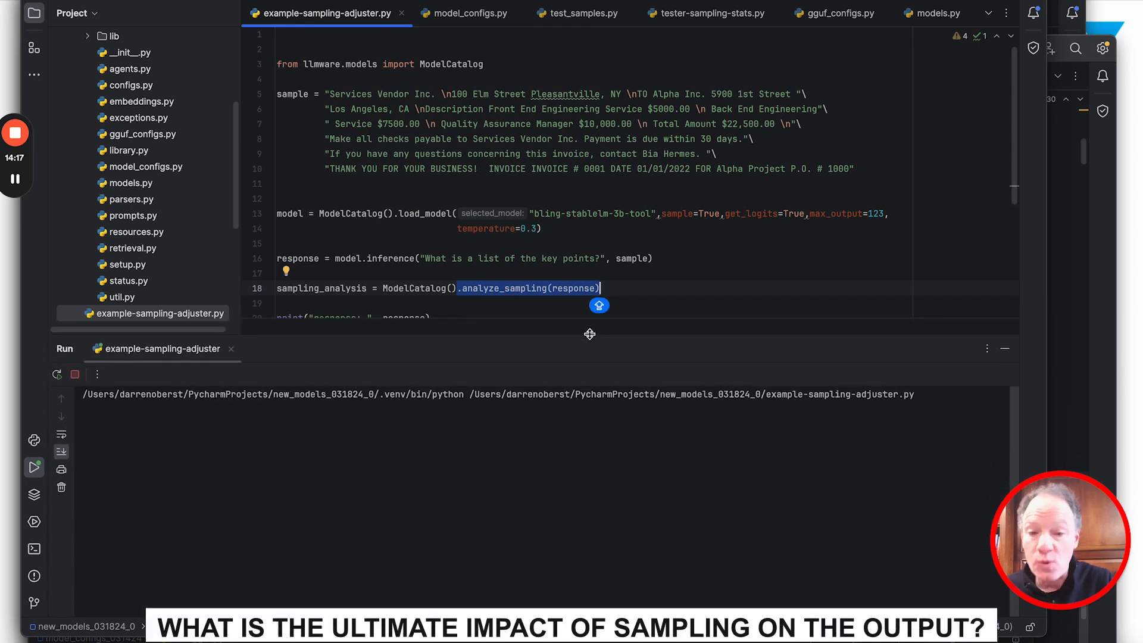
Step: Let the temperature-0.3 run finish, printing the invoice response and 0.902 top-token share
{"action": "left_click", "coordinate": [34, 467]}
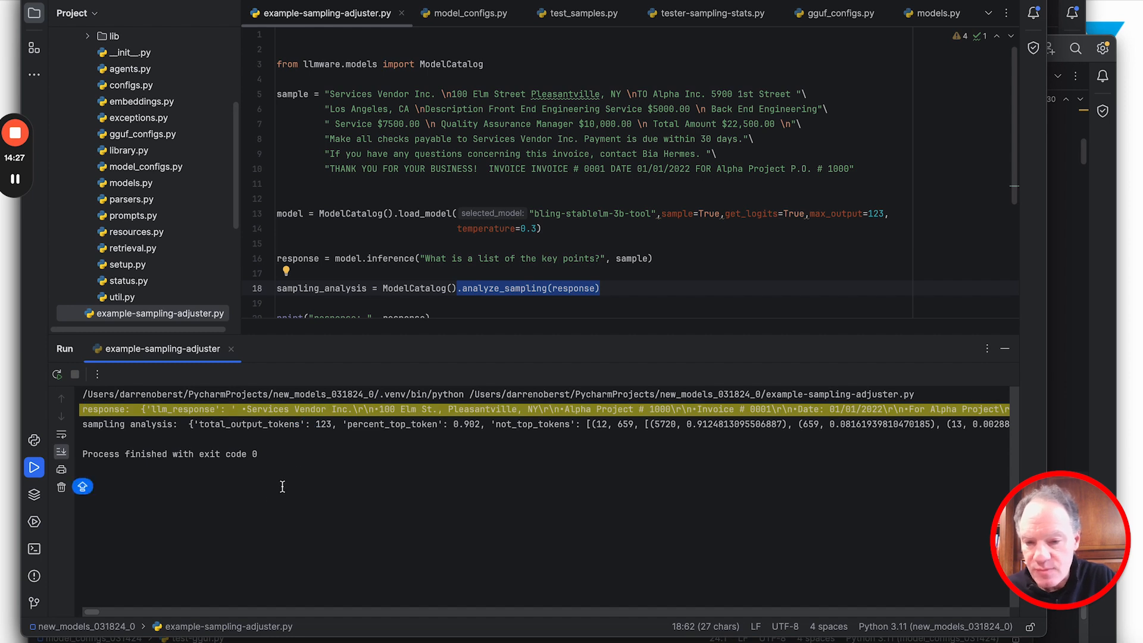
{"action": "mouse_move", "coordinate": [262, 504]}
{"action": "type", "text": "\"\"\""}
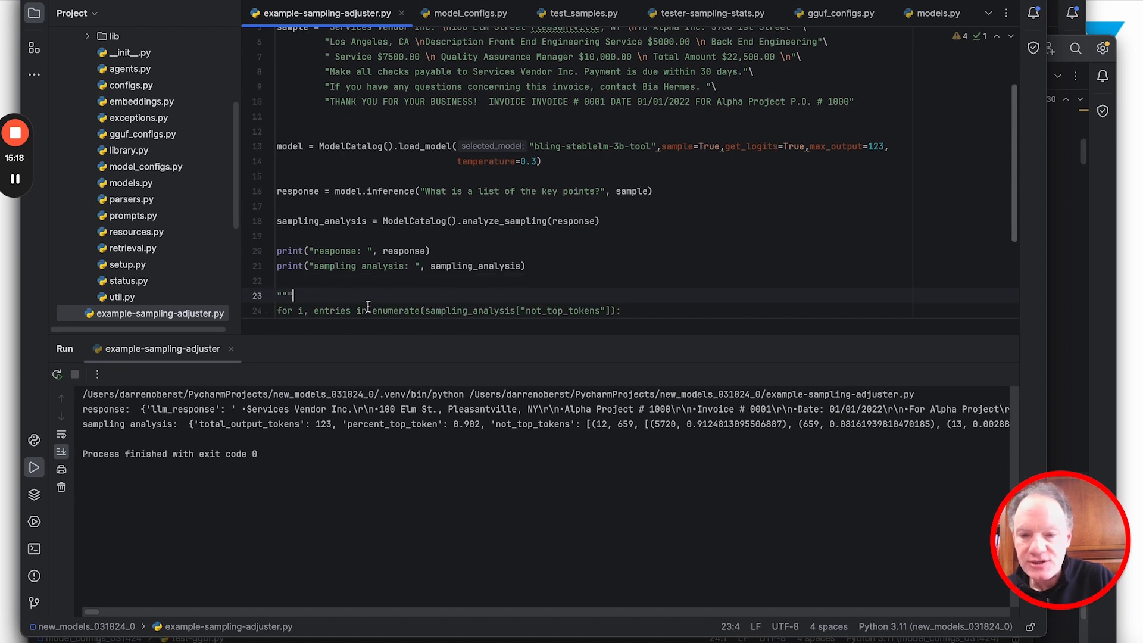
Step: Uncomment the not-top-tokens loop printing "sampled choices: ", i, entries, and rerun
{"action": "type", "text": "print(\"sampled choices: \", i, entries)"}
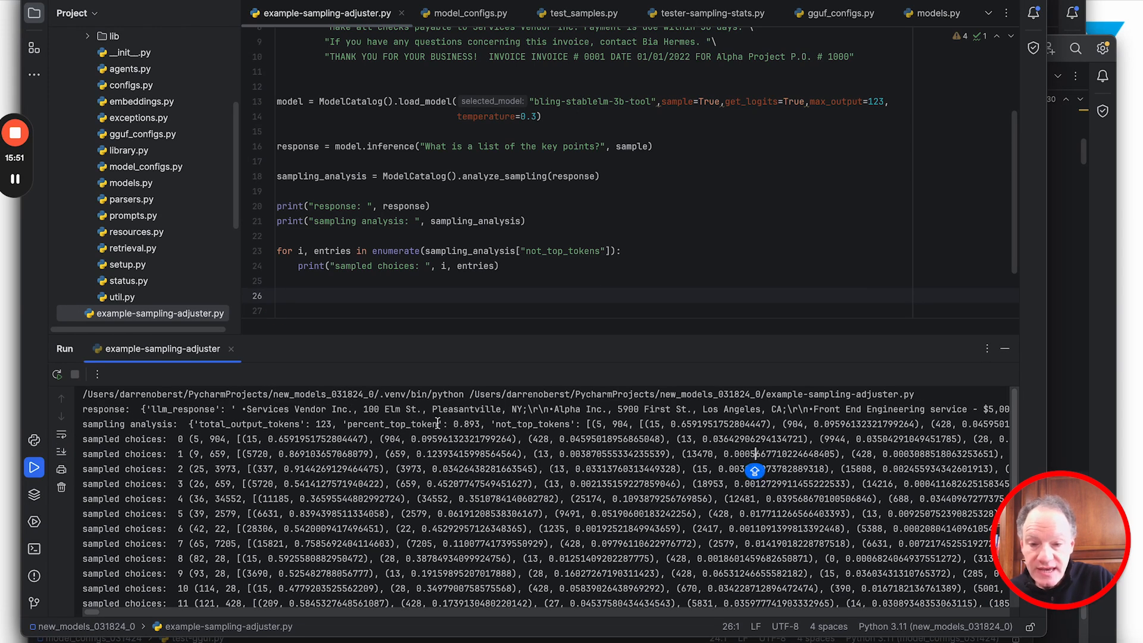
{"action": "double_click", "coordinate": [435, 424]}
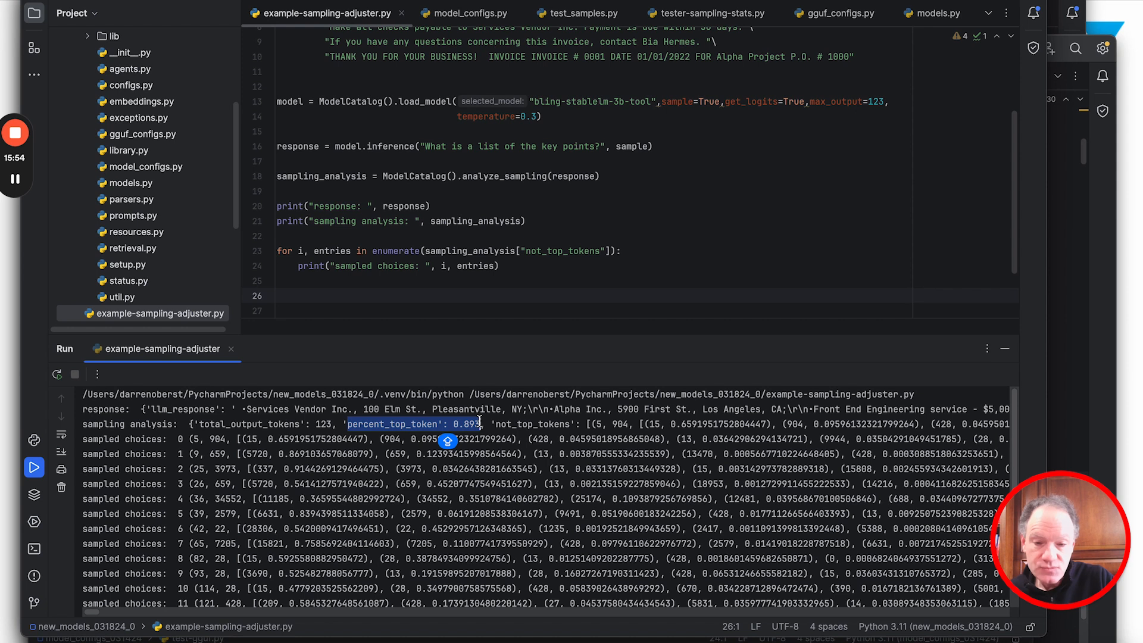
{"action": "mouse_move", "coordinate": [487, 448]}
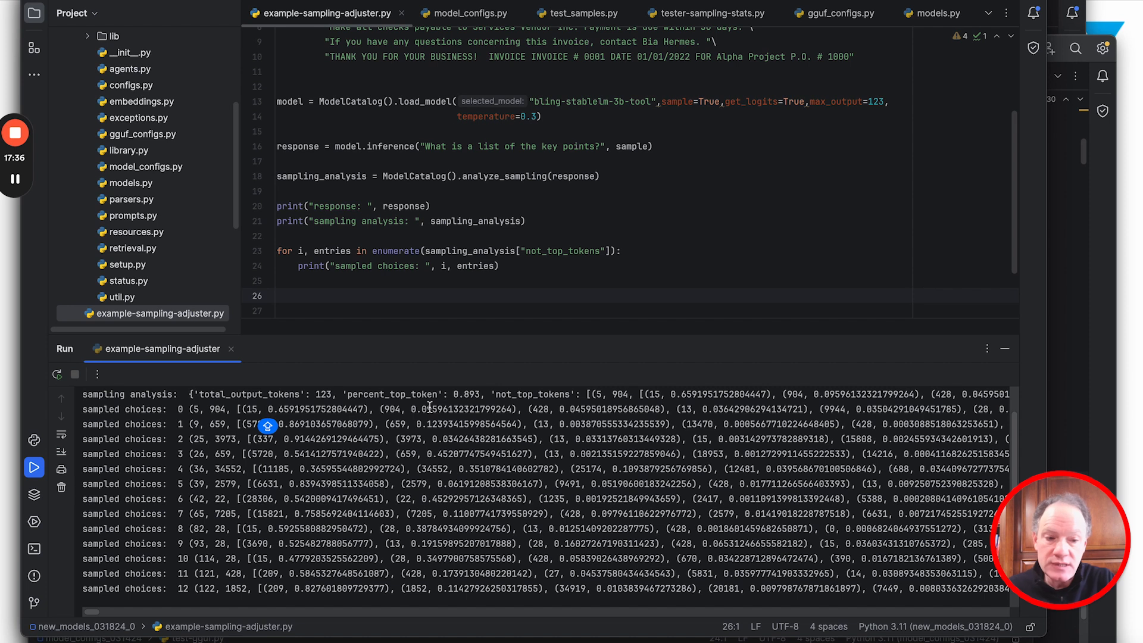
Step: Run the script at temperature 0.7 and review its response, sampling analysis and sampled choices
{"action": "left_click_drag", "start_coordinate": [662, 100], "coordinate": [541, 116]}
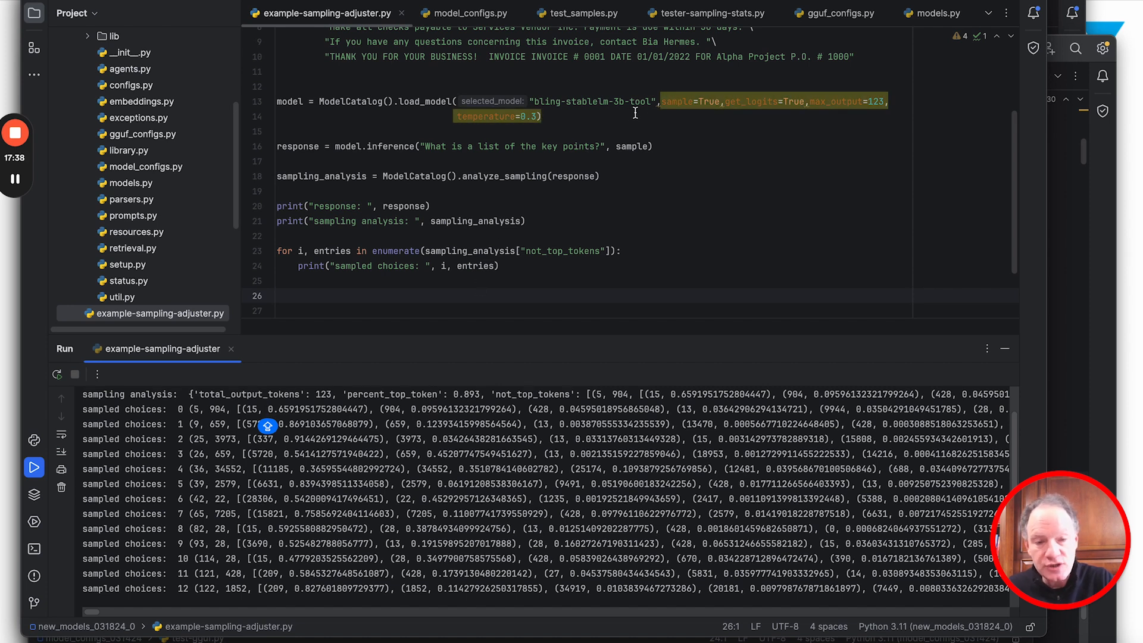
{"action": "mouse_move", "coordinate": [669, 100]}
{"action": "type", "text": "7"}
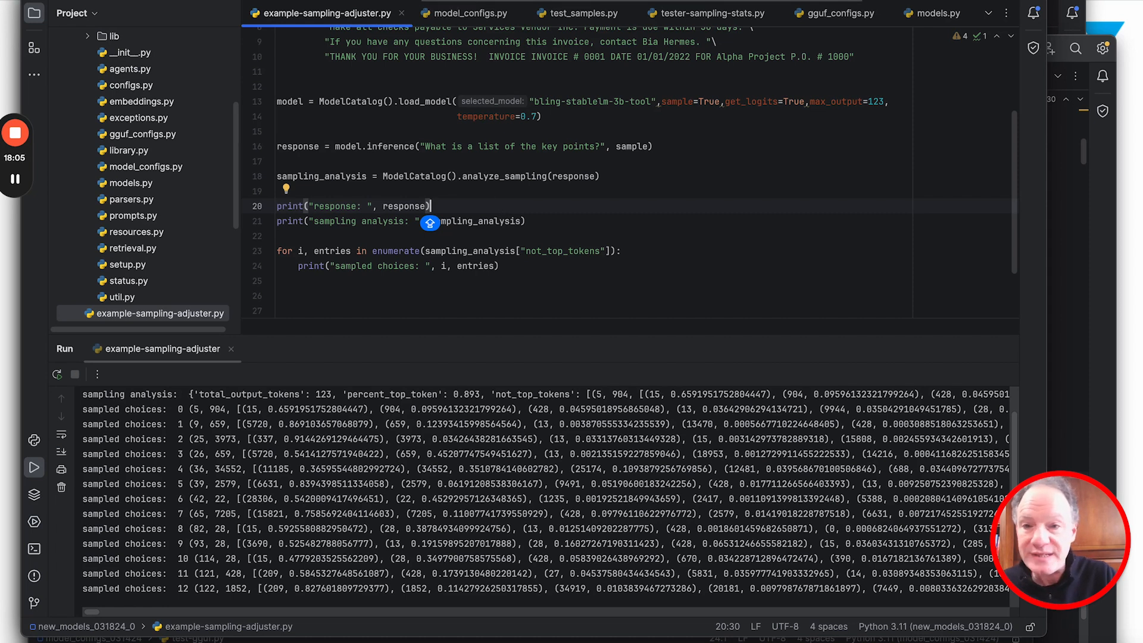
{"action": "left_click", "coordinate": [34, 467]}
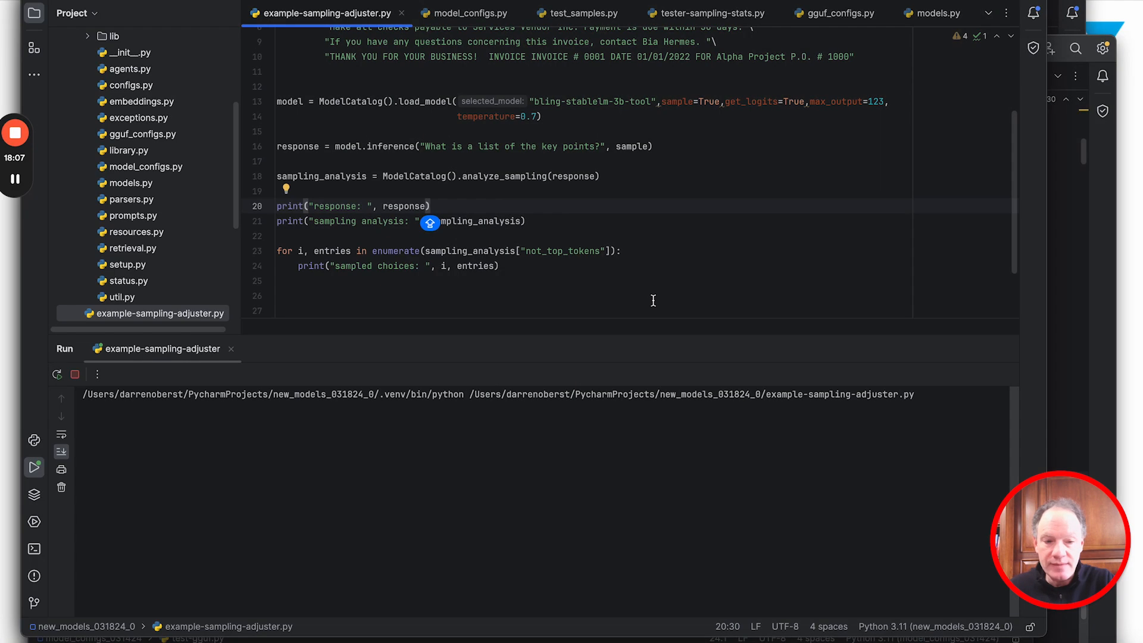
{"action": "left_click", "coordinate": [34, 466]}
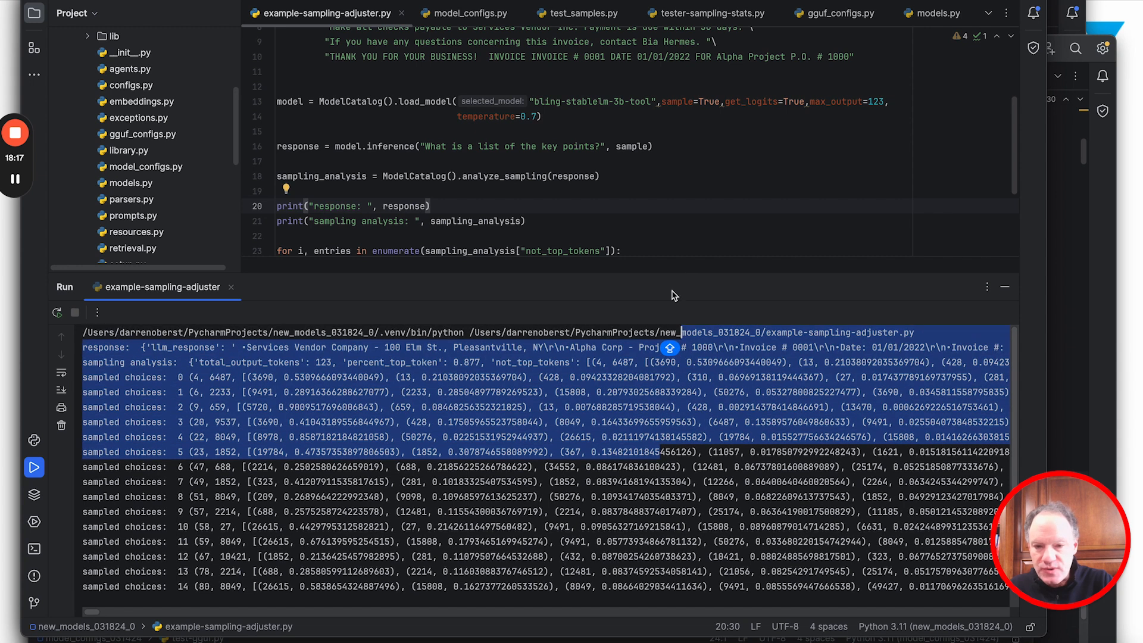
{"action": "double_click", "coordinate": [467, 362]}
{"action": "type", "text": "1."}
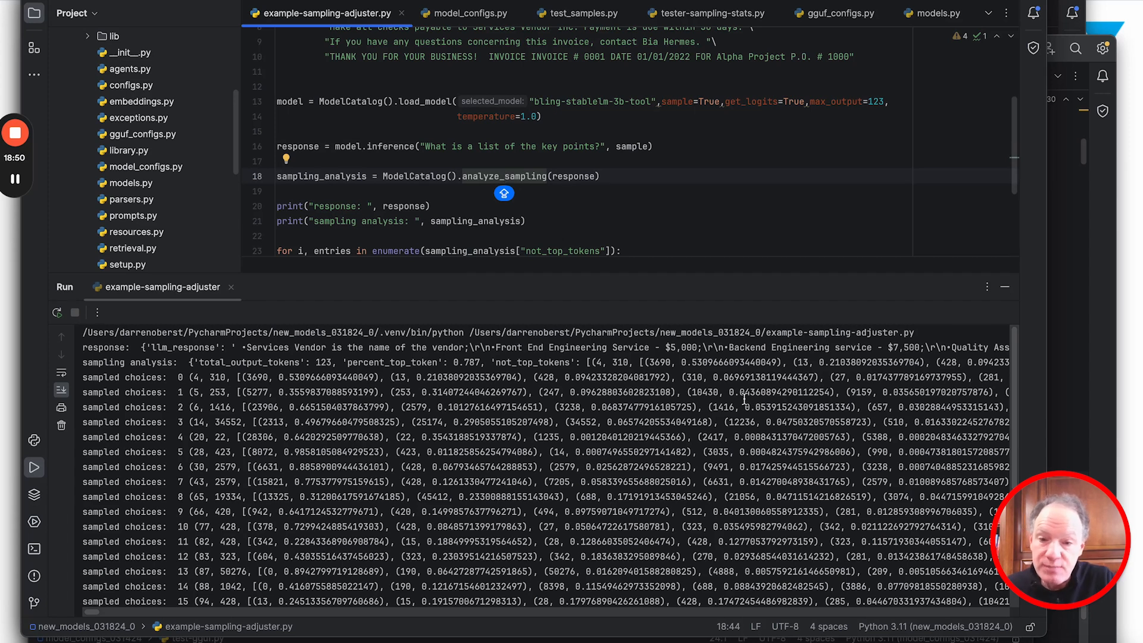
Step: Set the temperature to 1.0 and rerun for a lower top-token percentage
{"action": "double_click", "coordinate": [466, 362]}
{"action": "type", "text": "0"}
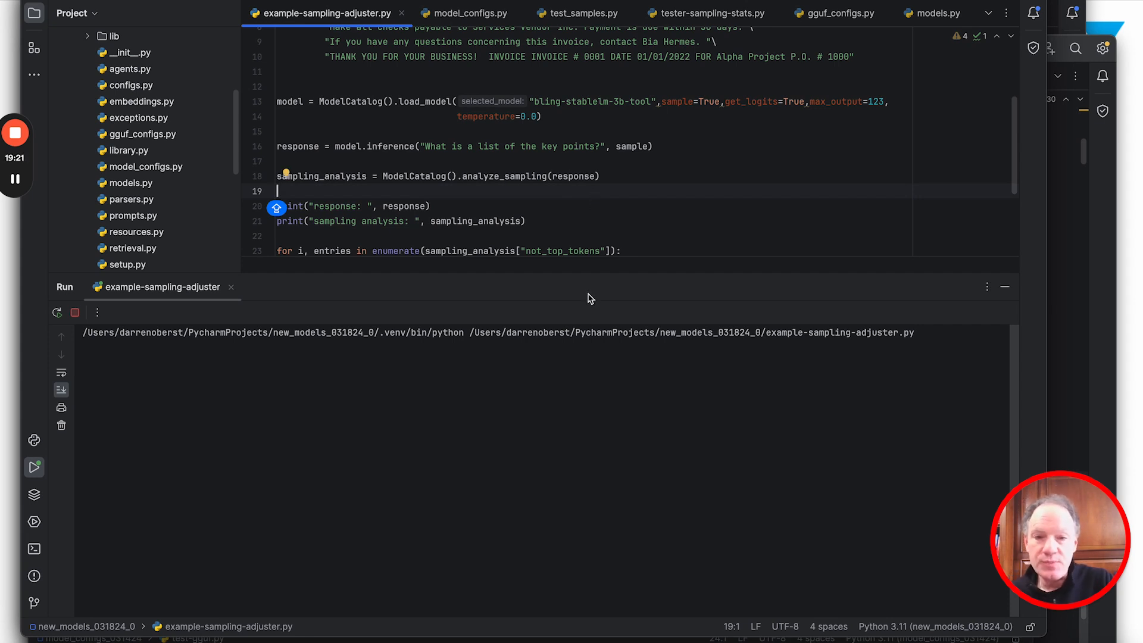
Step: Rerun at temperature 0.0 until exit code 0, showing a 0.877 top-token share
{"action": "left_click", "coordinate": [34, 467]}
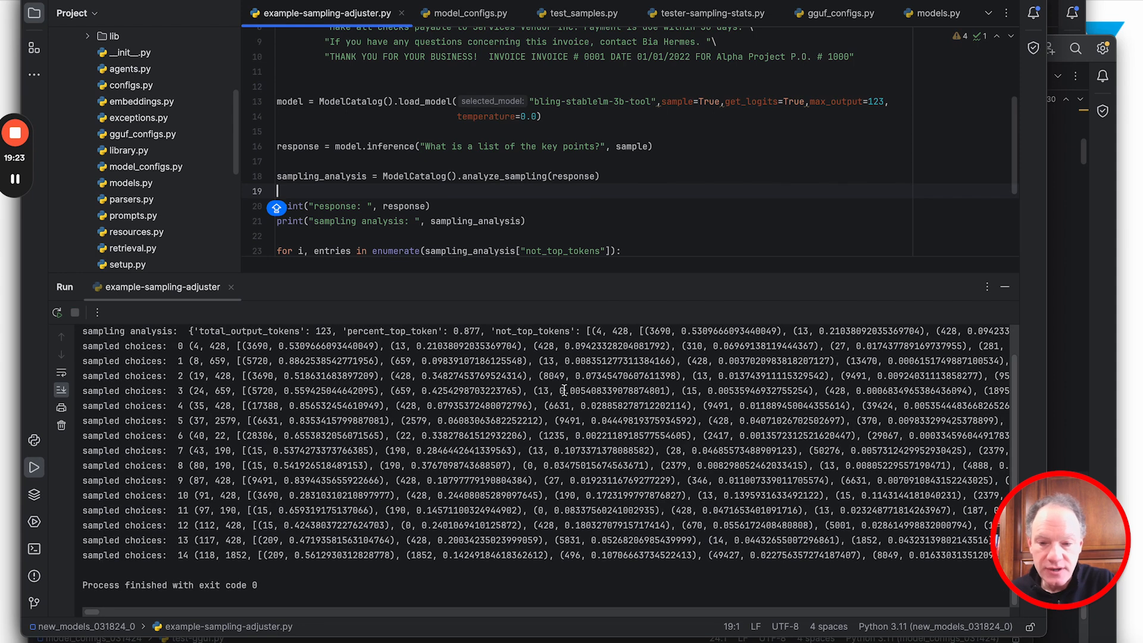
{"action": "left_click", "coordinate": [34, 467]}
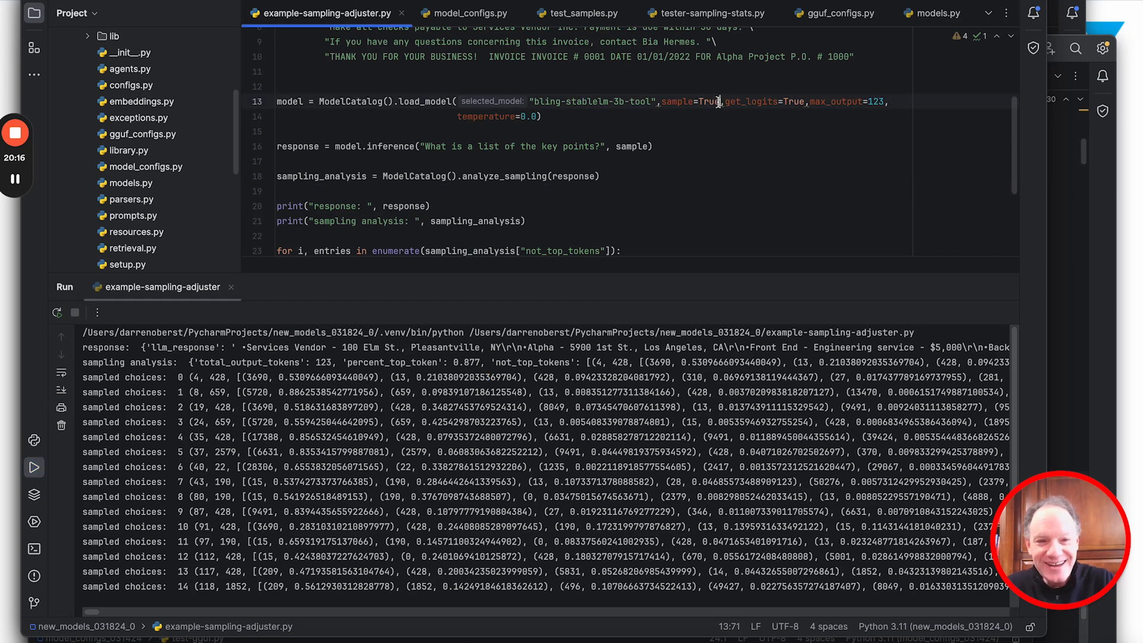
{"action": "type", "text": "FA"}
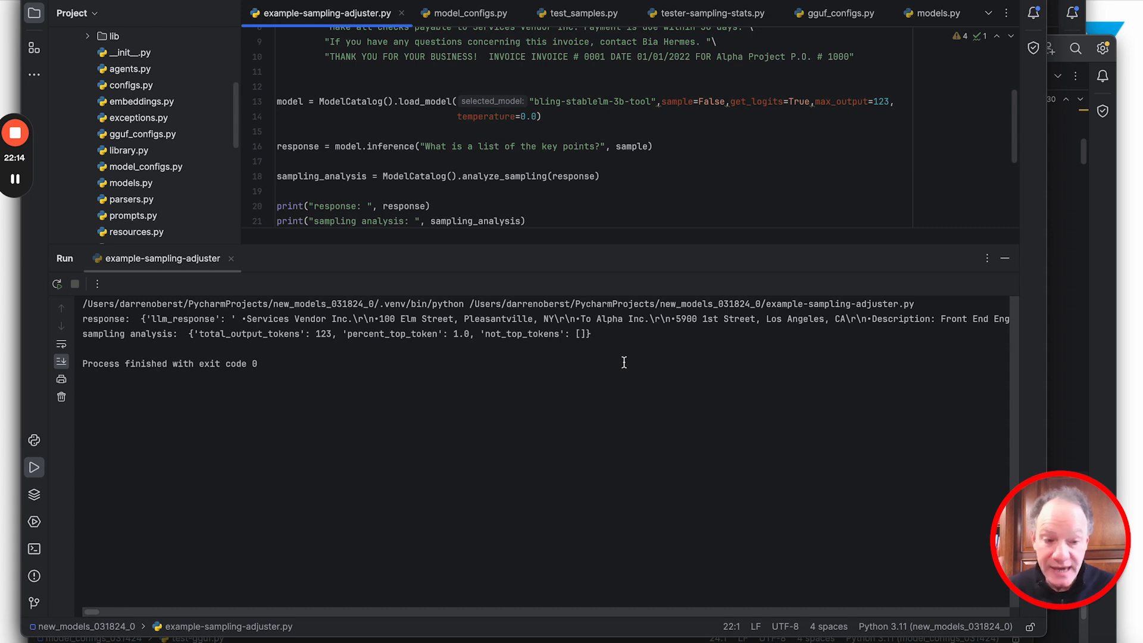
{"action": "mouse_move", "coordinate": [643, 259]}
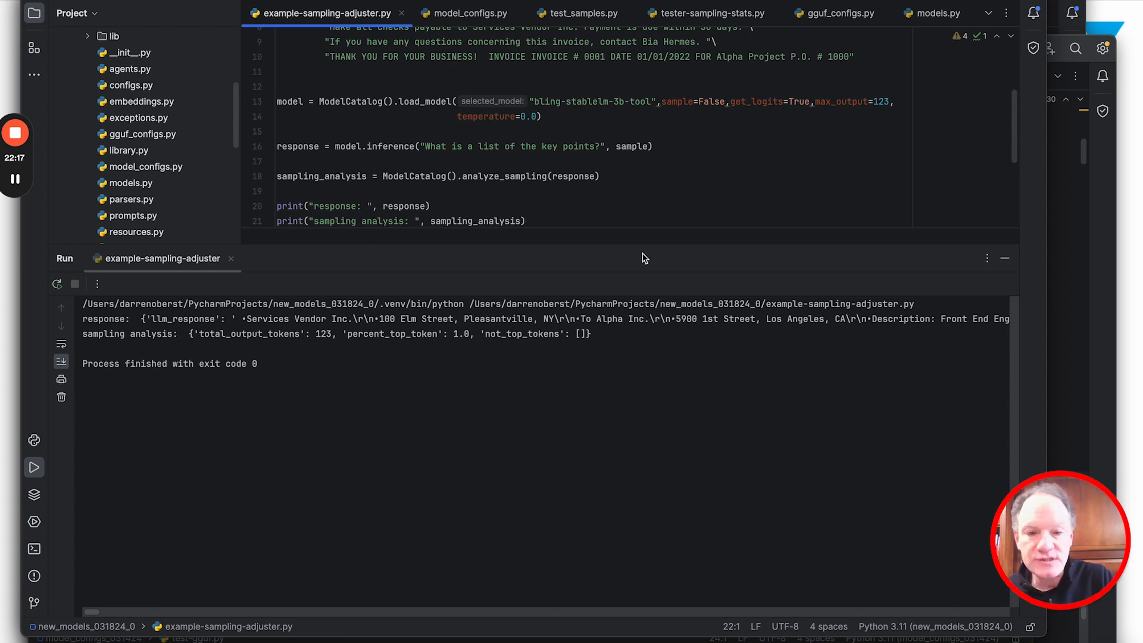